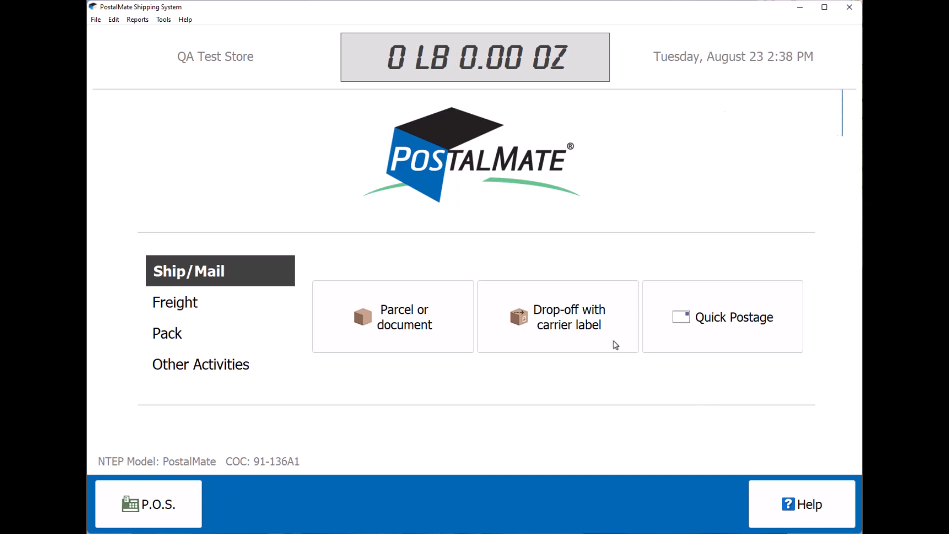
# Reach the PostalMate Settings window from the Tools menu.
pyautogui.click(163, 19)
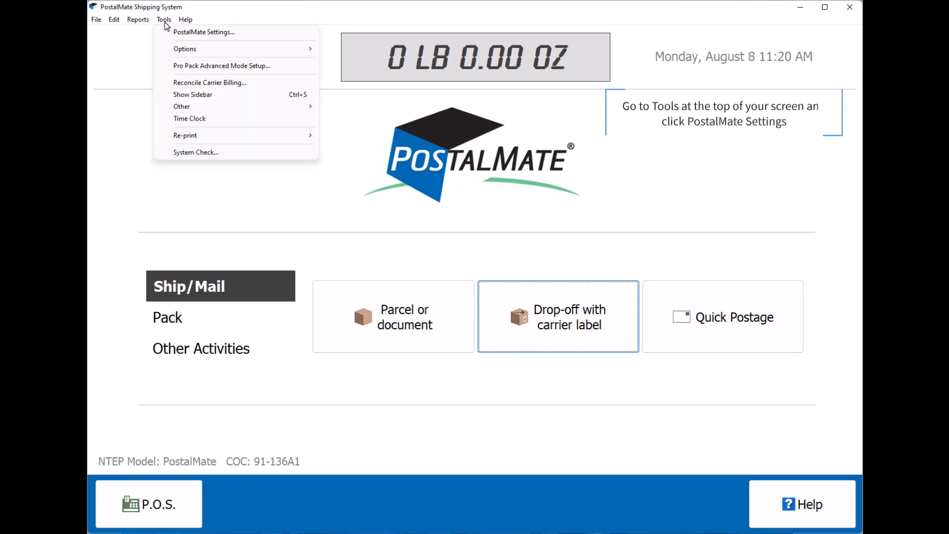
pyautogui.click(204, 32)
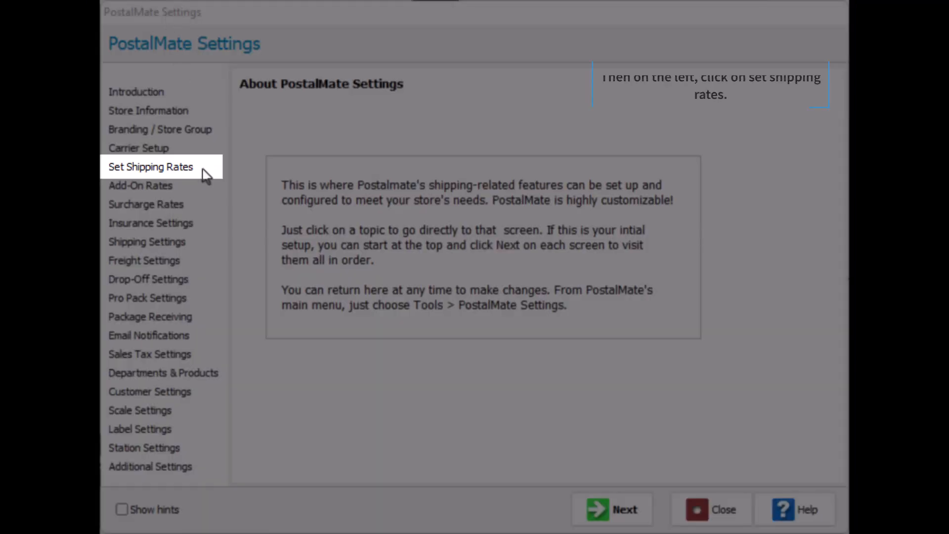
# On Set Shipping Rates, base retail rates on wholesale with a 45% margin.
pyautogui.click(150, 166)
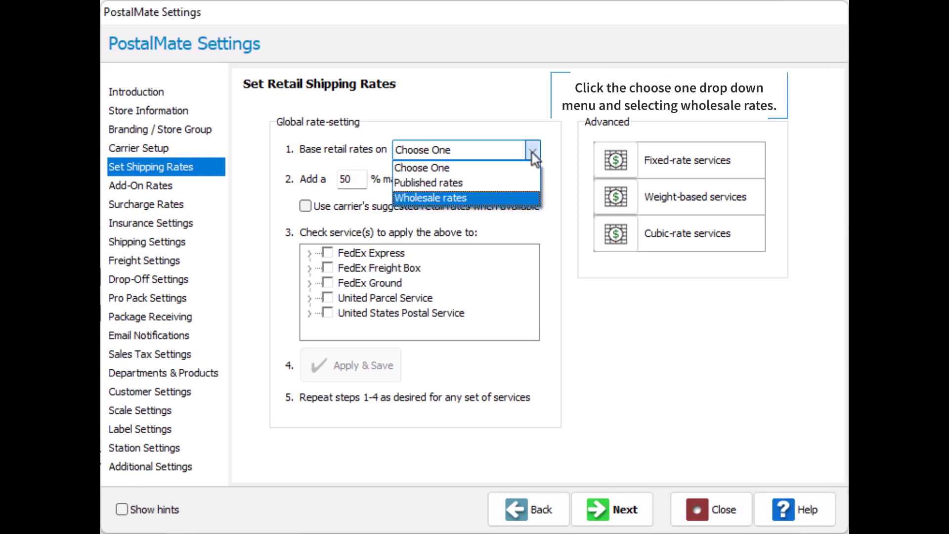
pyautogui.click(430, 198)
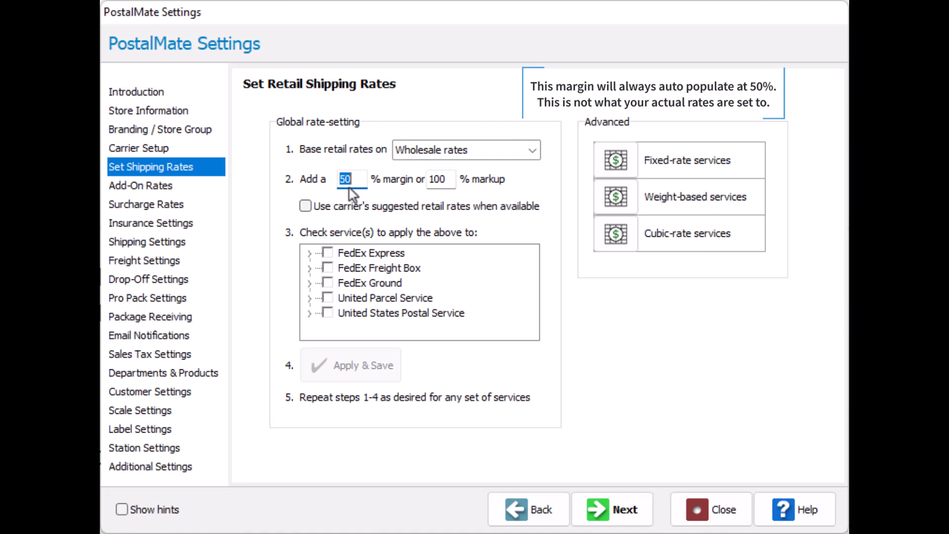
pyautogui.write('45')
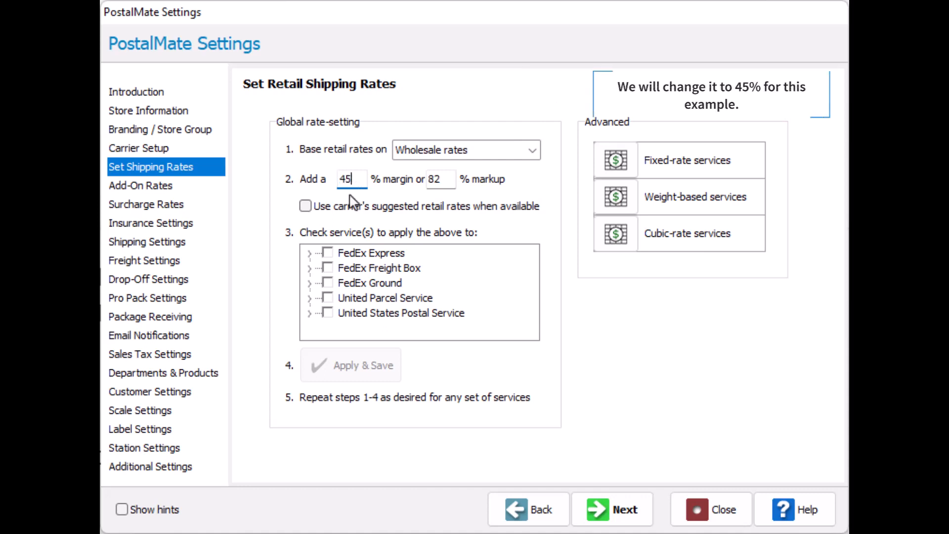
pyautogui.click(327, 283)
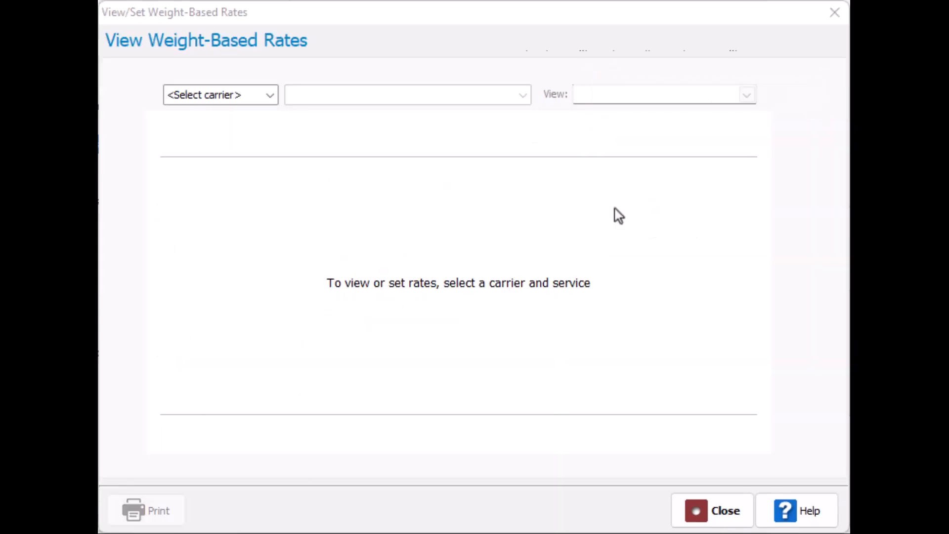
# Show FedEx Ground weight-based rates as profit % of retail over wholesale.
pyautogui.click(219, 94)
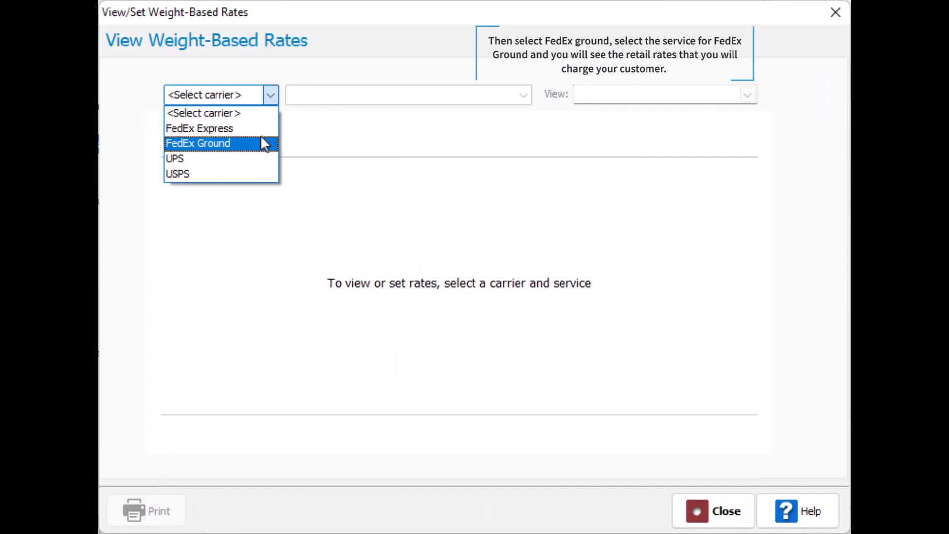
pyautogui.click(198, 143)
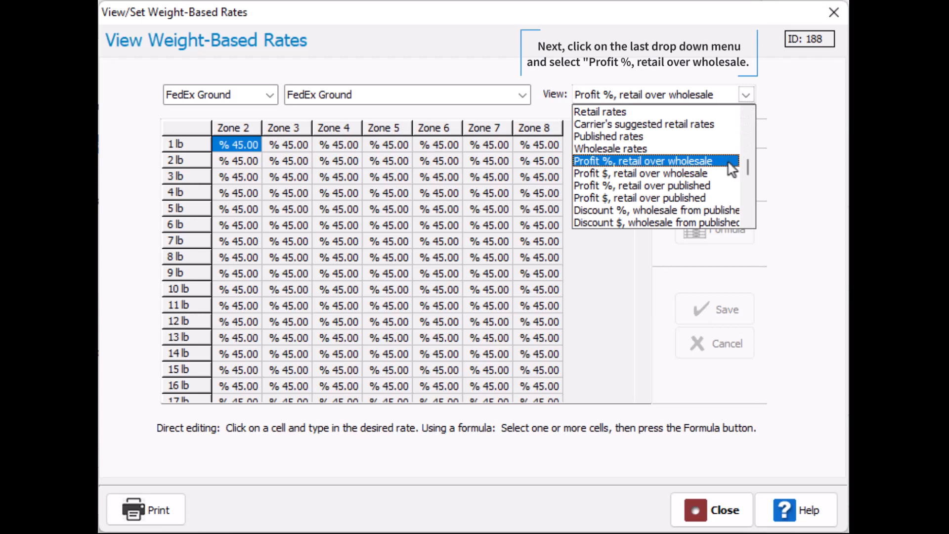
pyautogui.click(643, 160)
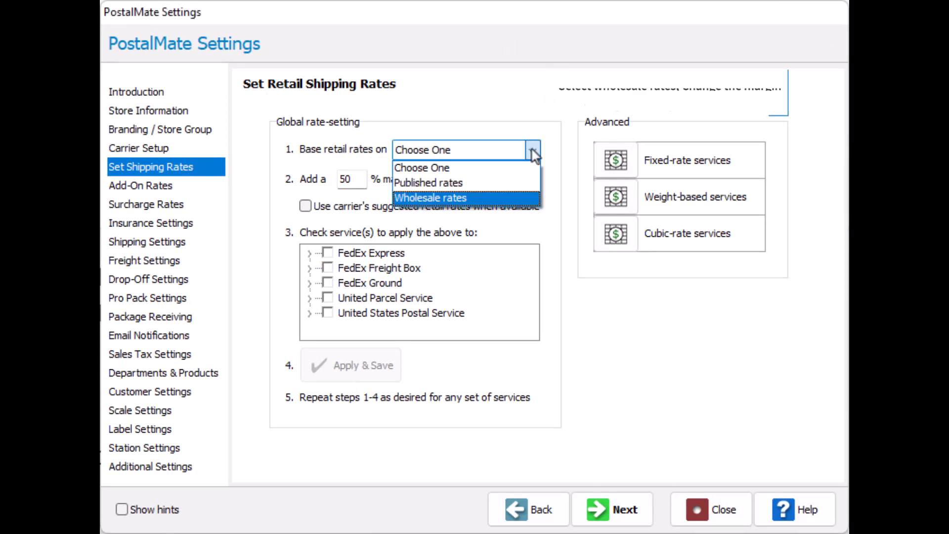
# Set a 55% wholesale-based margin and select USPS Priority Mail to receive it.
pyautogui.click(431, 198)
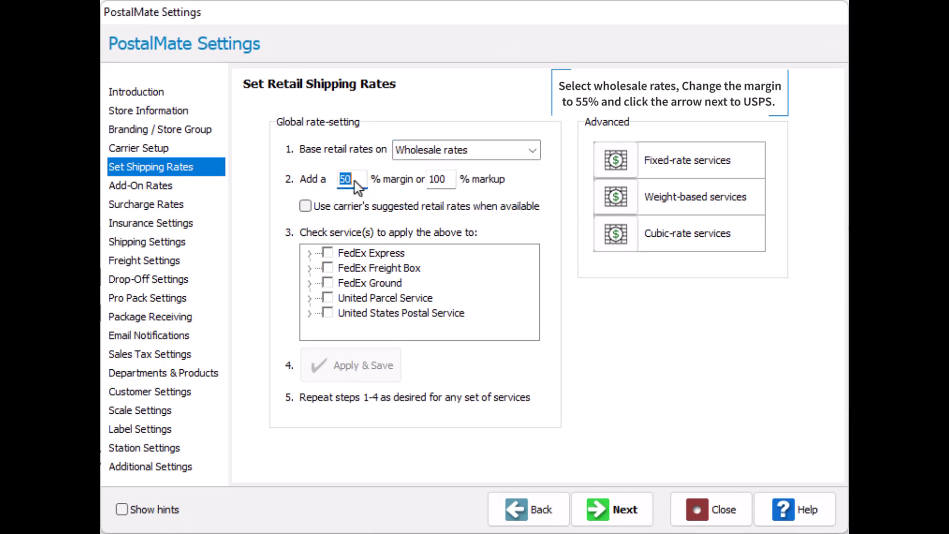
pyautogui.write('55')
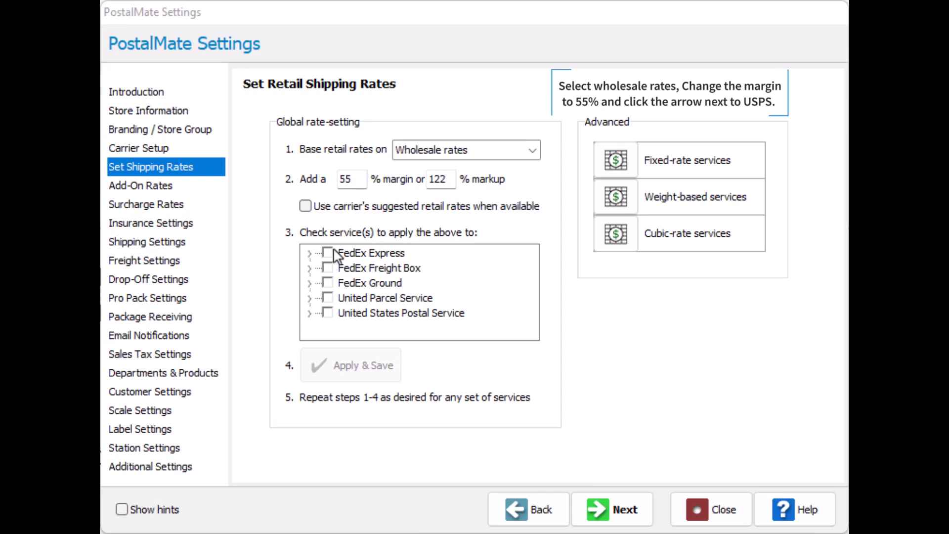
pyautogui.click(309, 252)
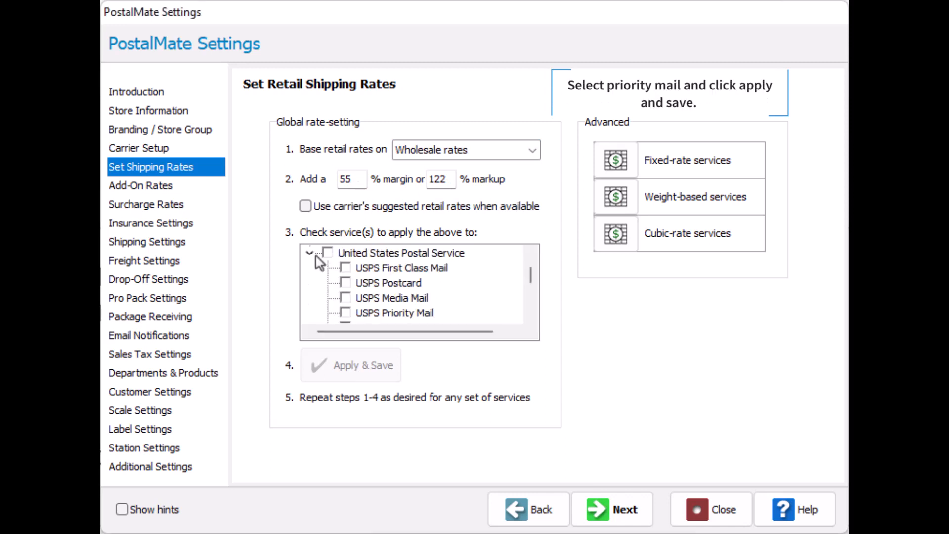
pyautogui.click(345, 313)
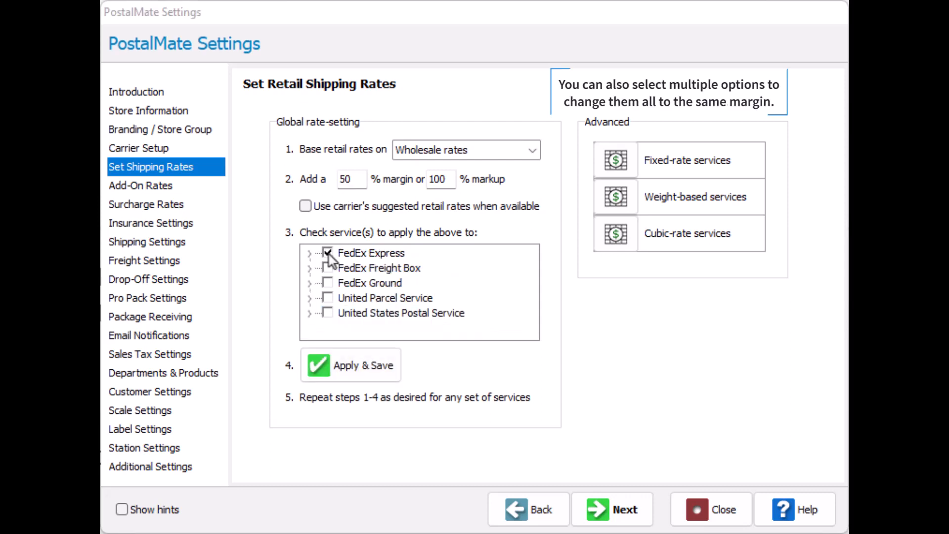
# Apply and save the margin for FedEx Express, FedEx Freight Box and FedEx Ground.
pyautogui.click(327, 282)
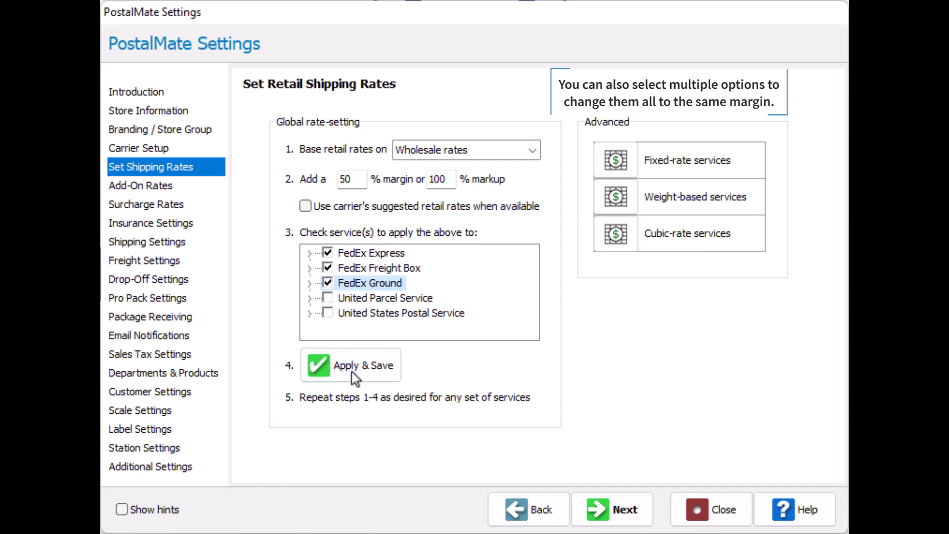
pyautogui.click(350, 364)
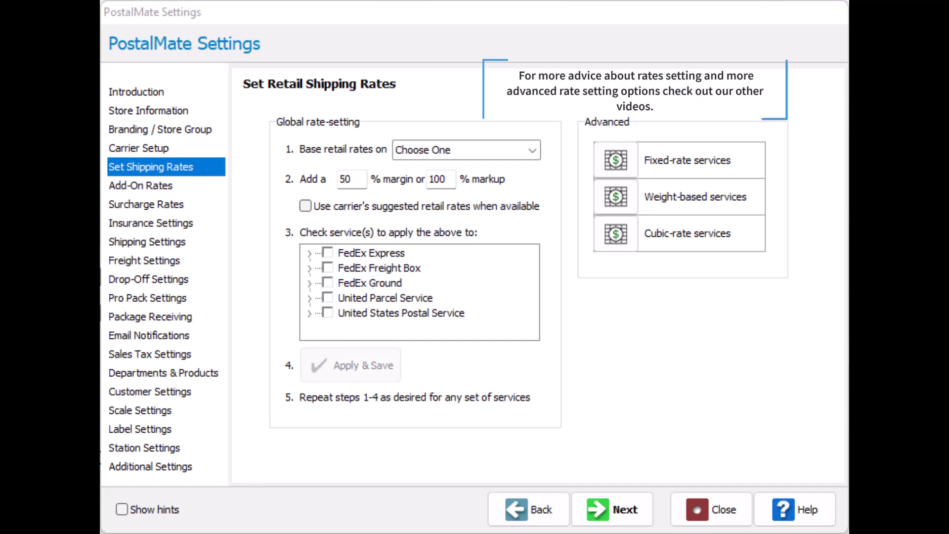